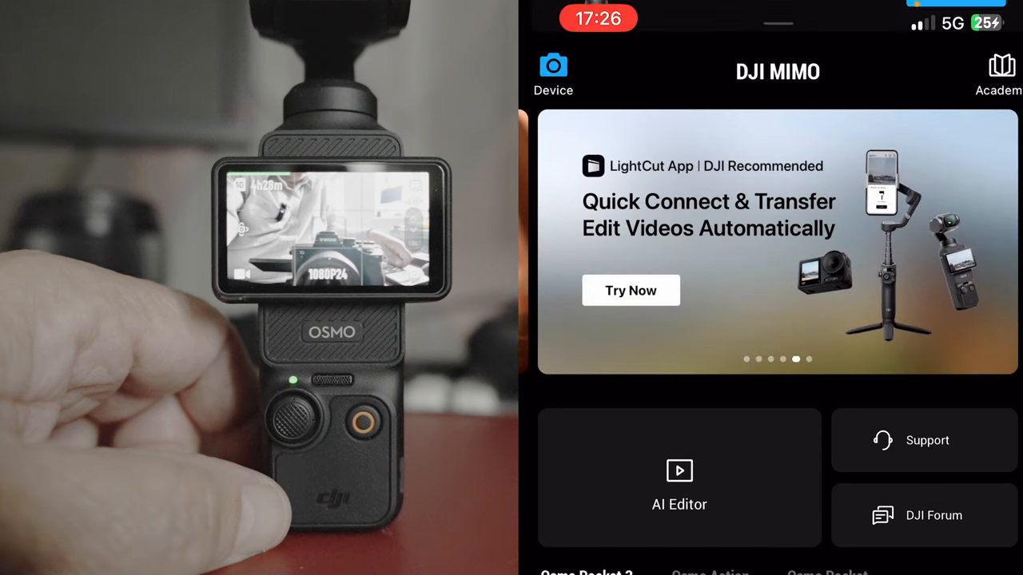
Enter the Osmo Pocket 3 live camera view showing the new-firmware notice
click(553, 72)
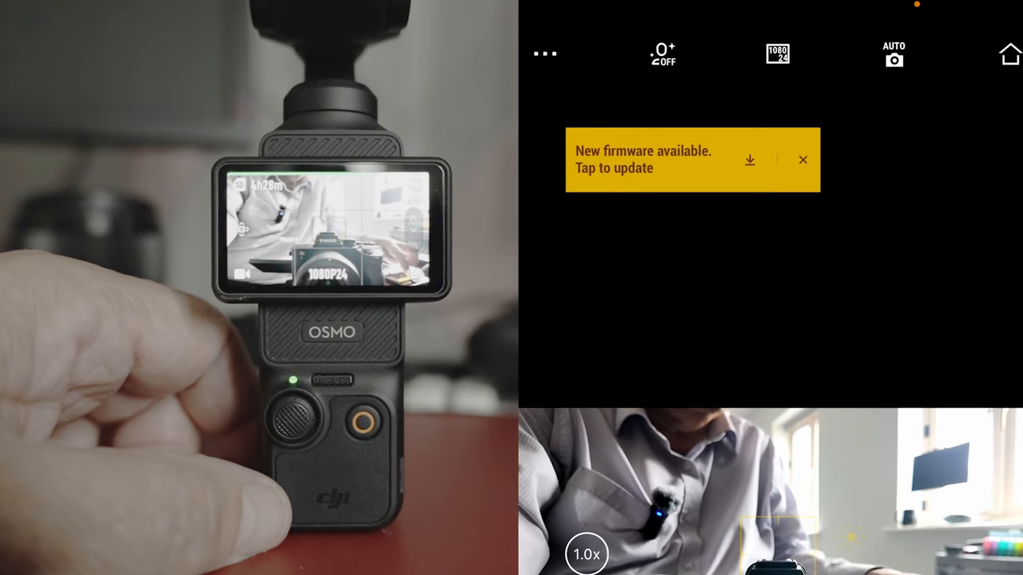
Install the new firmware from the banner, then begin reconnecting via Device Connection
click(692, 160)
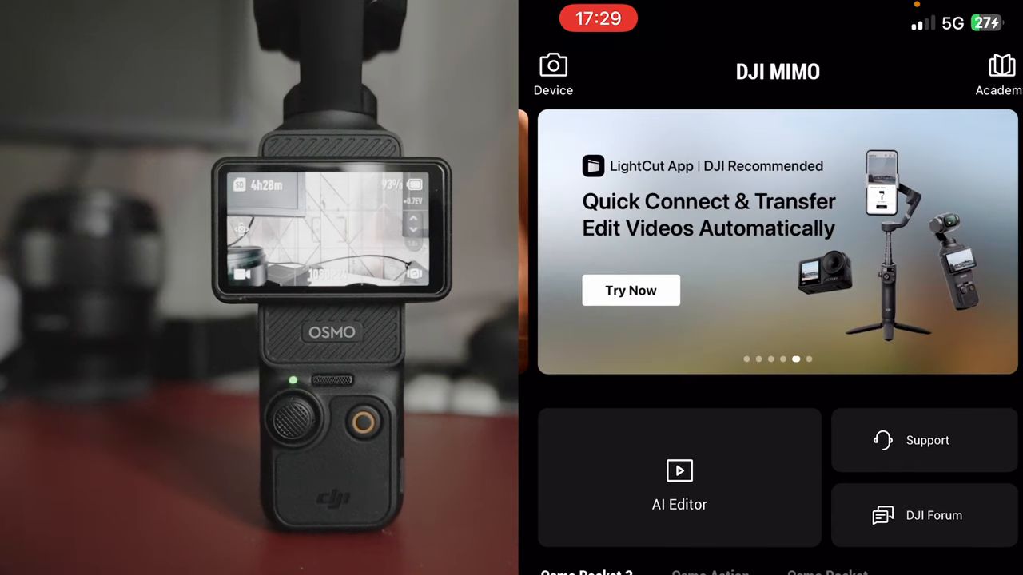
click(553, 72)
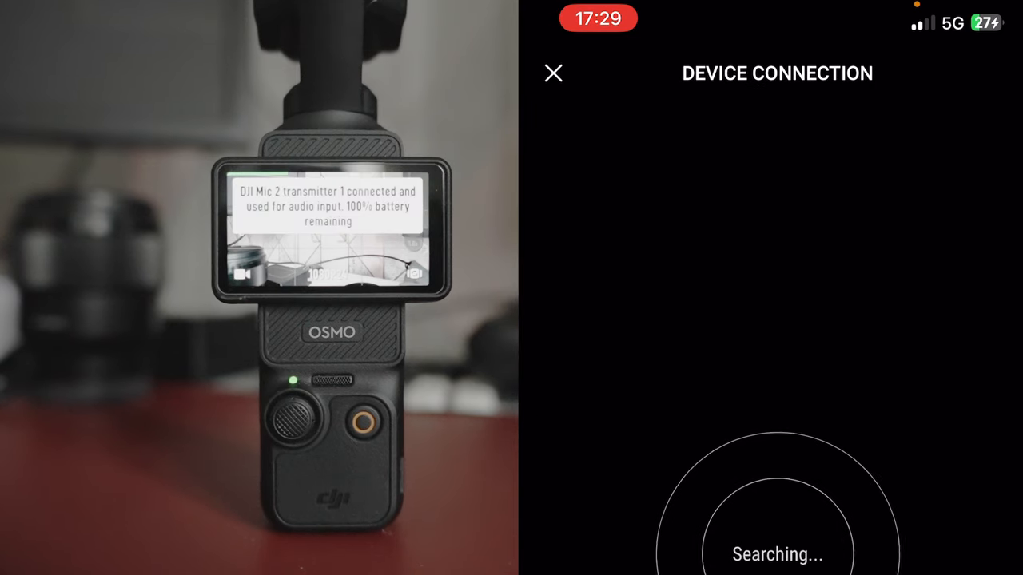